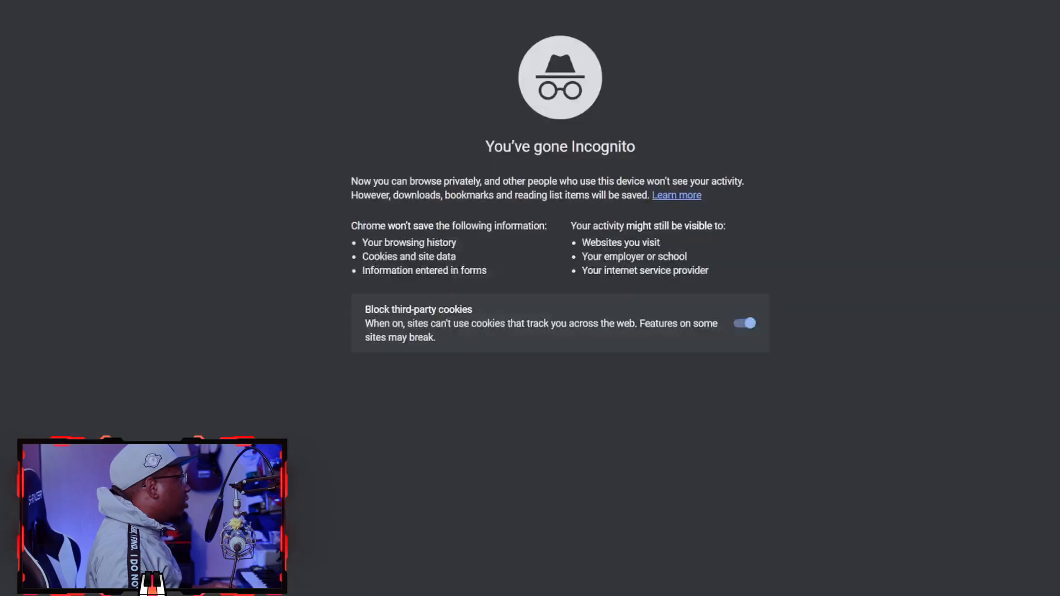
Step: Search for a YouTube downloader and start the Ice Cap Zone MP3 download on ytmp3.cc
type("download yout")
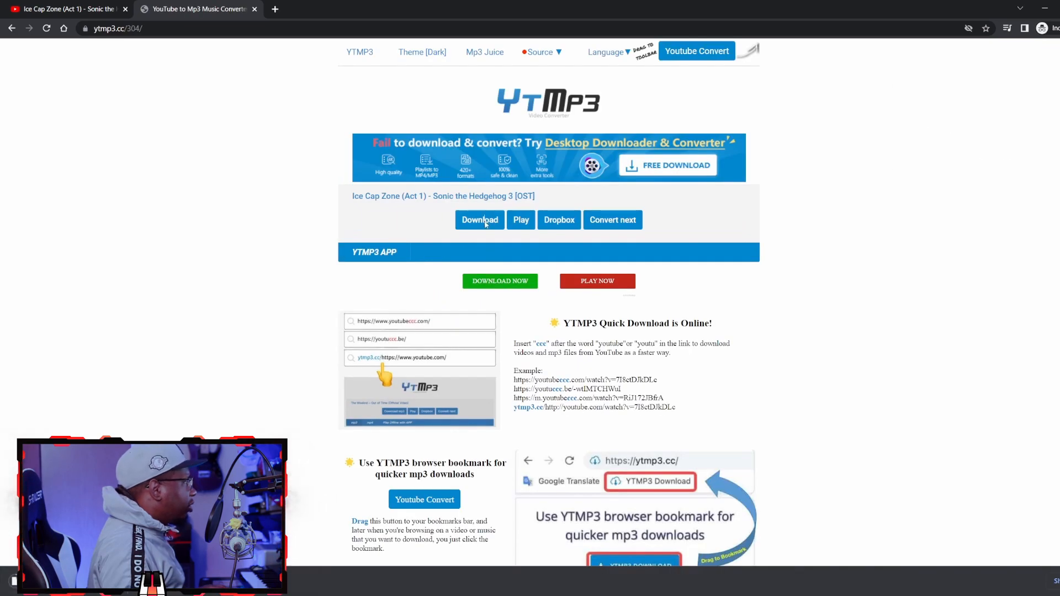
left_click(480, 220)
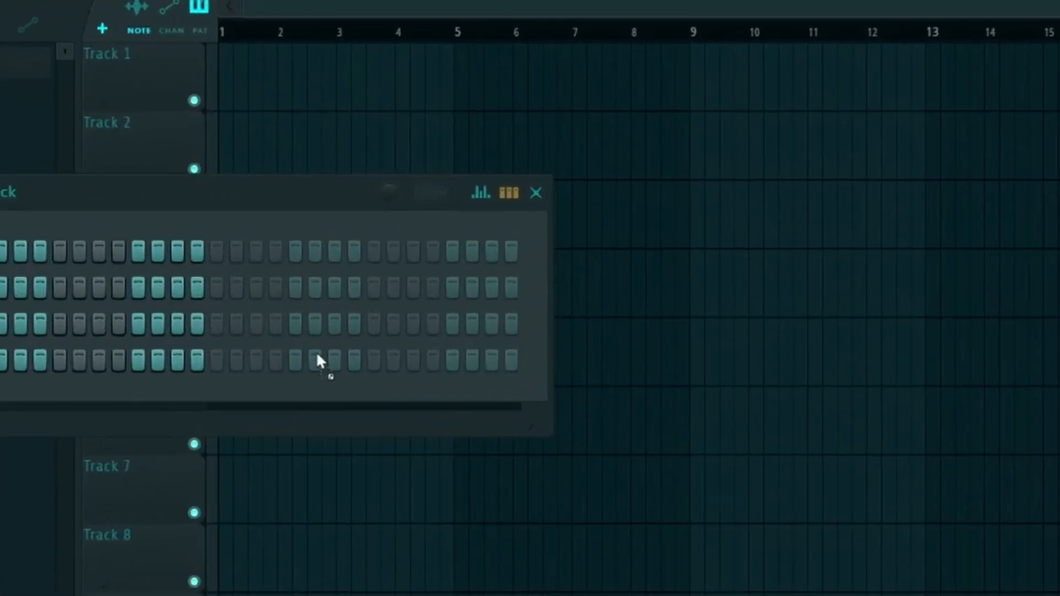
left_click(537, 192)
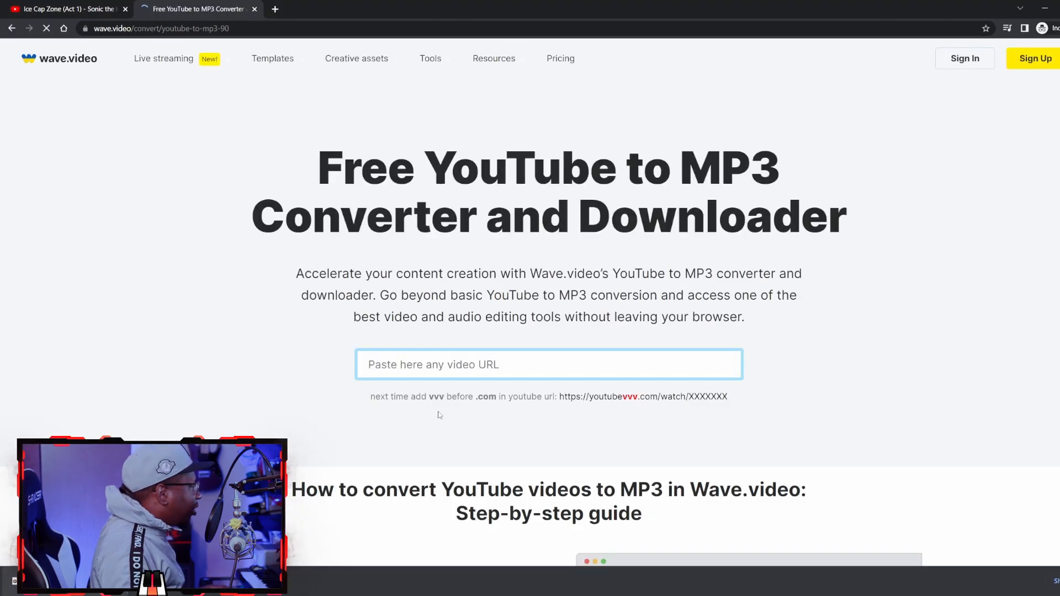
Step: Paste the link youtube.com/watch?v=mKL0BtScEd8 into Wave.video's converter field
type("https://www.youtube.com/watch?v=mKL0BtScEd8")
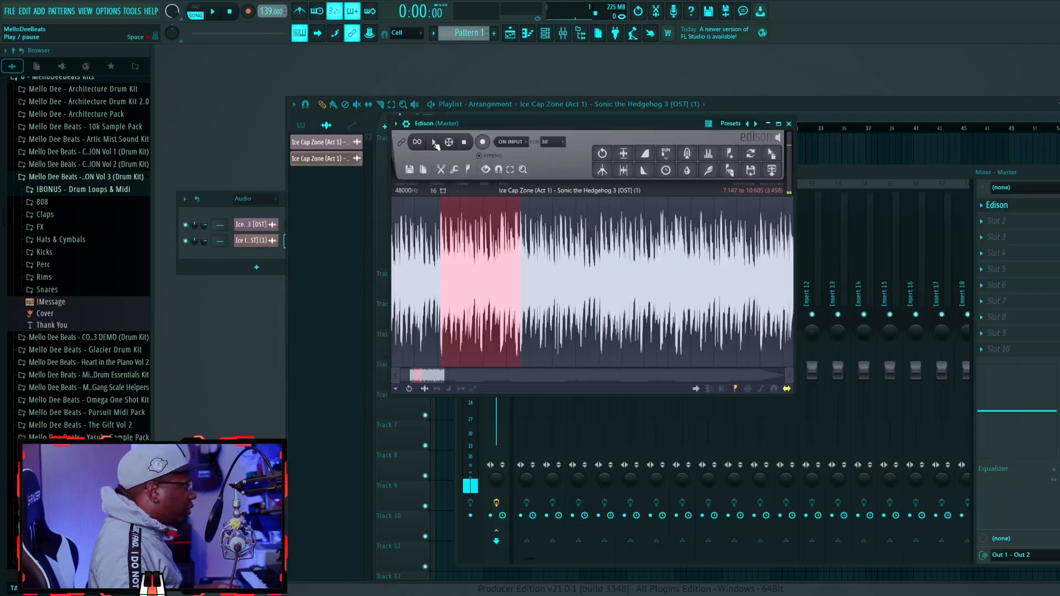
Step: Export a marked slice of the Ice Cap Zone sample from Edison into the playlist
left_click(433, 141)
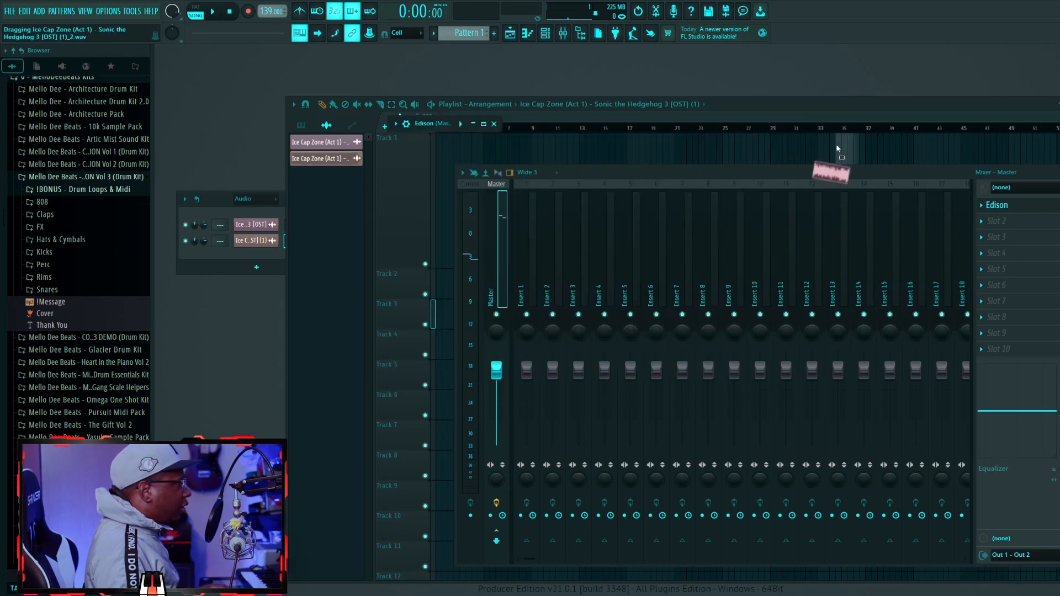
left_click_drag(831, 172, 448, 203)
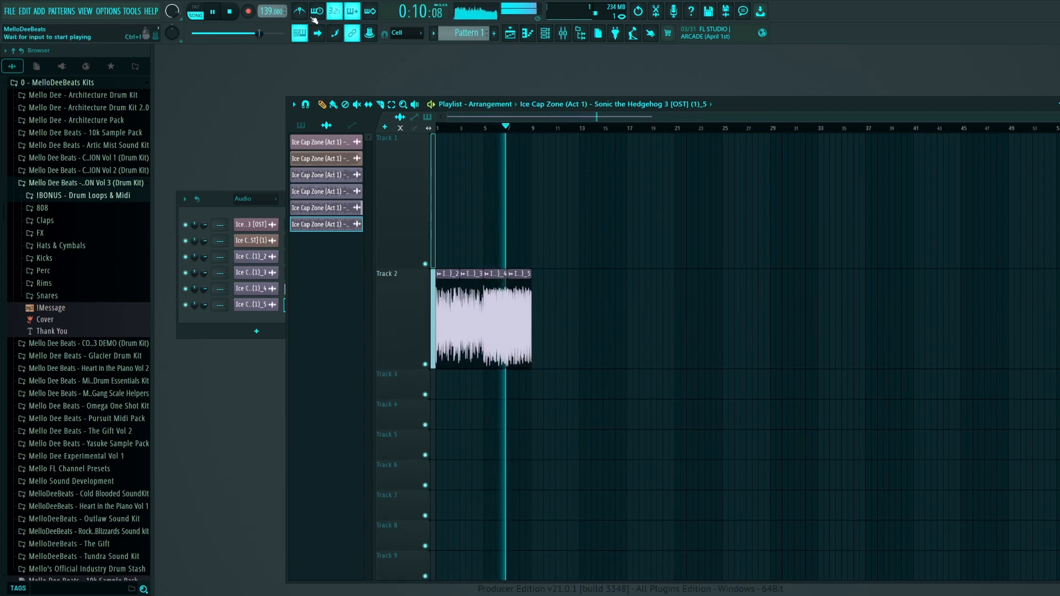
Step: Audition the chopped Ice Cap Zone slices looping at the start of Track 2
left_click(212, 11)
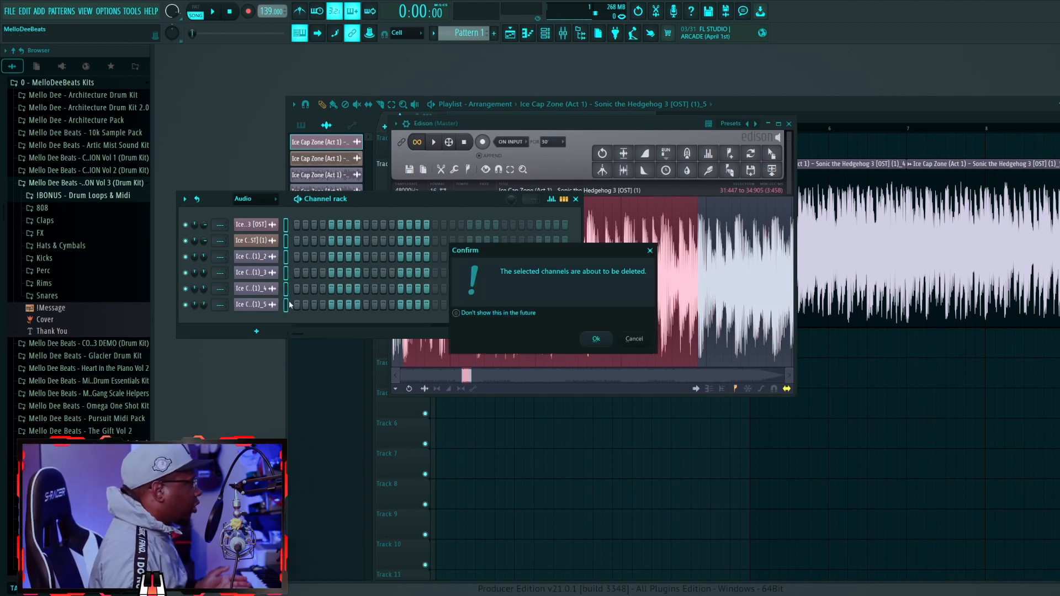
Step: Delete the Ice Cap Zone slice channels and the master's Edison effect, confirming both
left_click(594, 339)
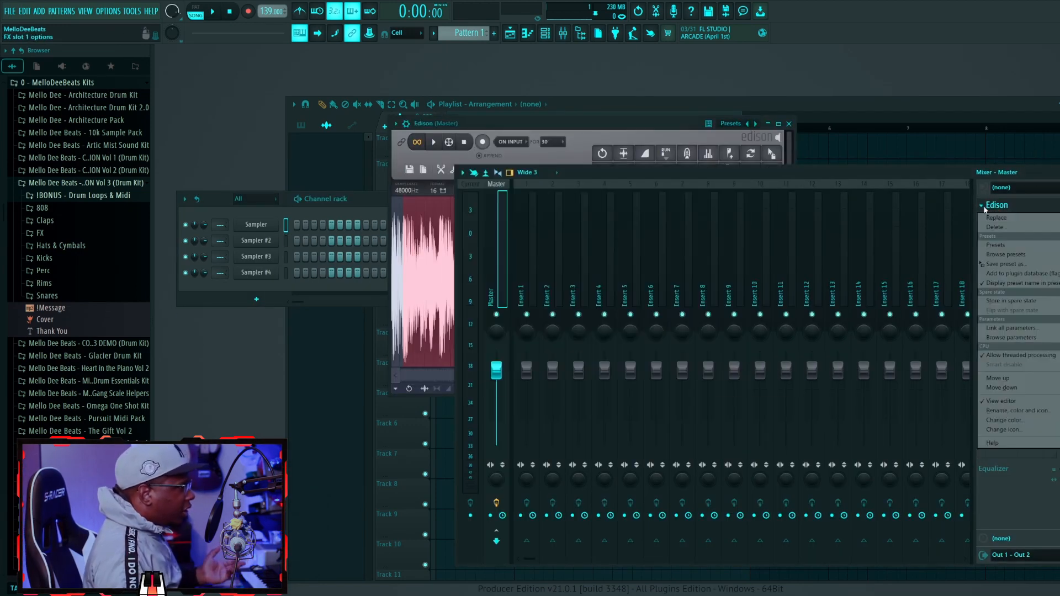
left_click(994, 226)
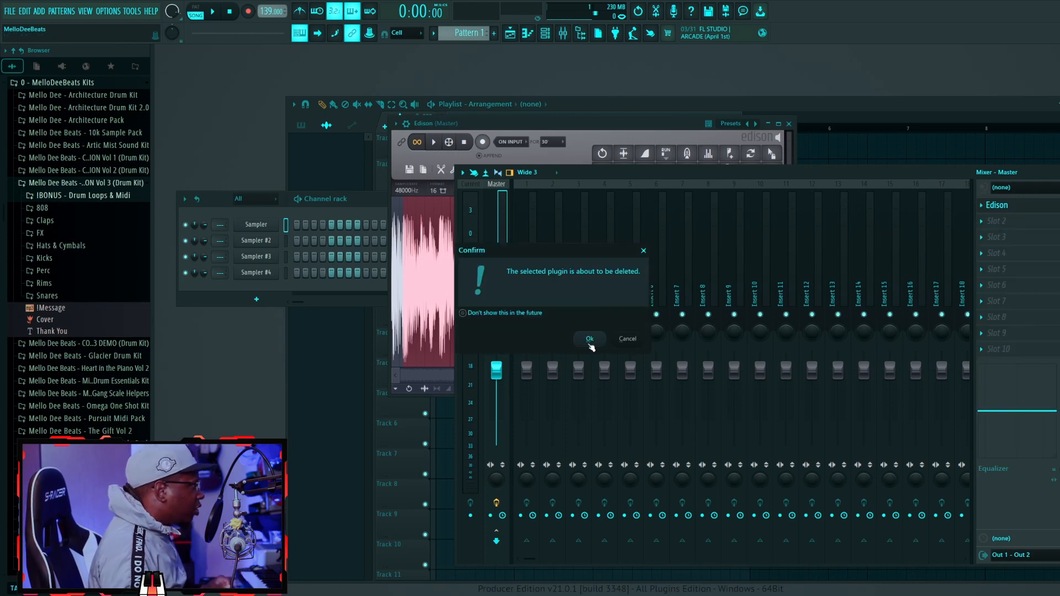
left_click(589, 338)
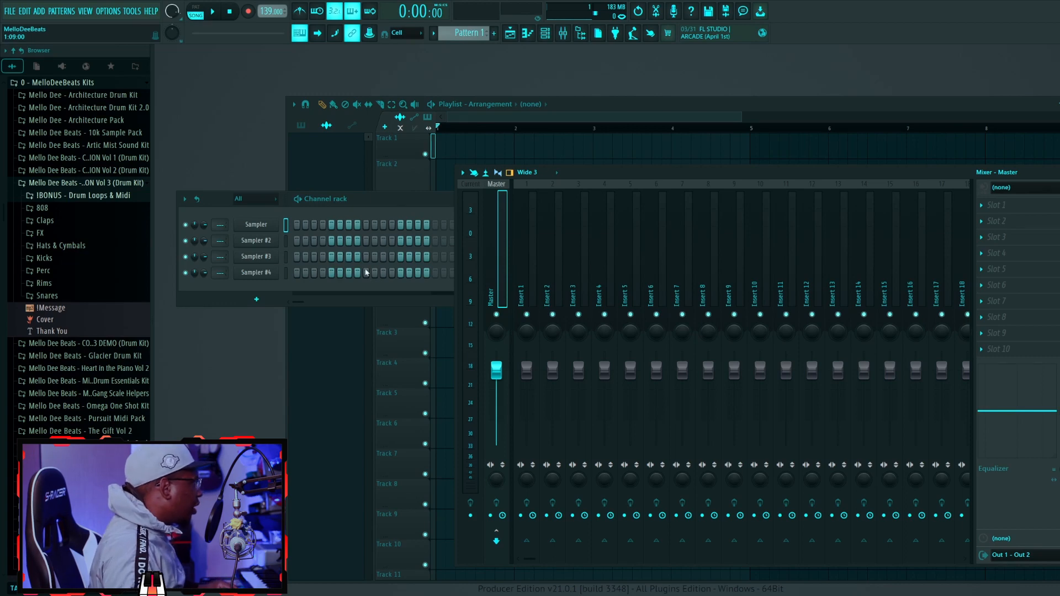
Step: Bring the new Sonic ice cap zone samples in from the browser
left_click(256, 224)
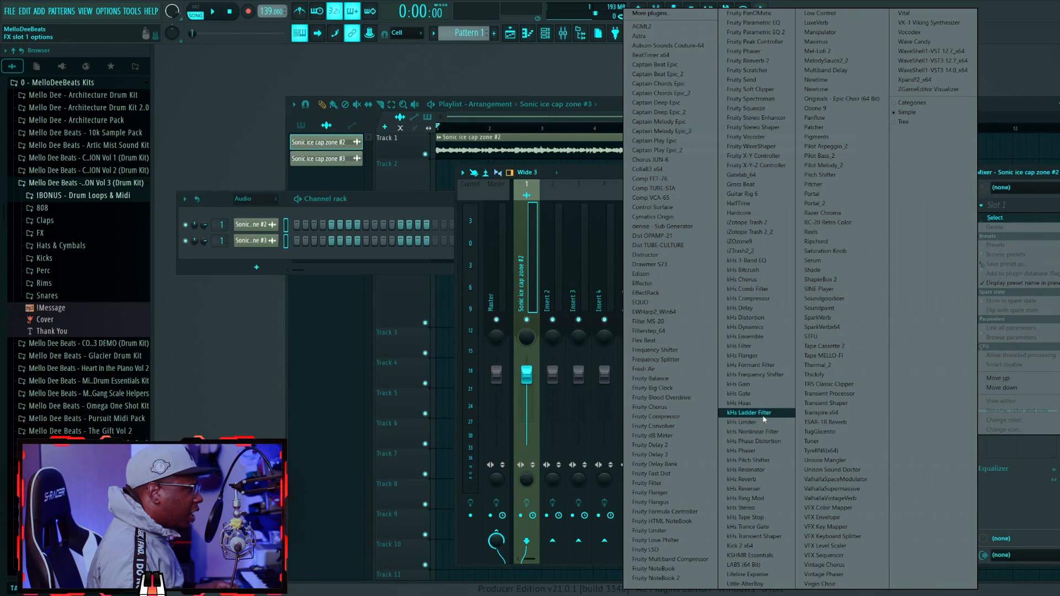
Step: Load HalfTime into slot 1 of the Sonic ice cap zone #2 insert
left_click(737, 204)
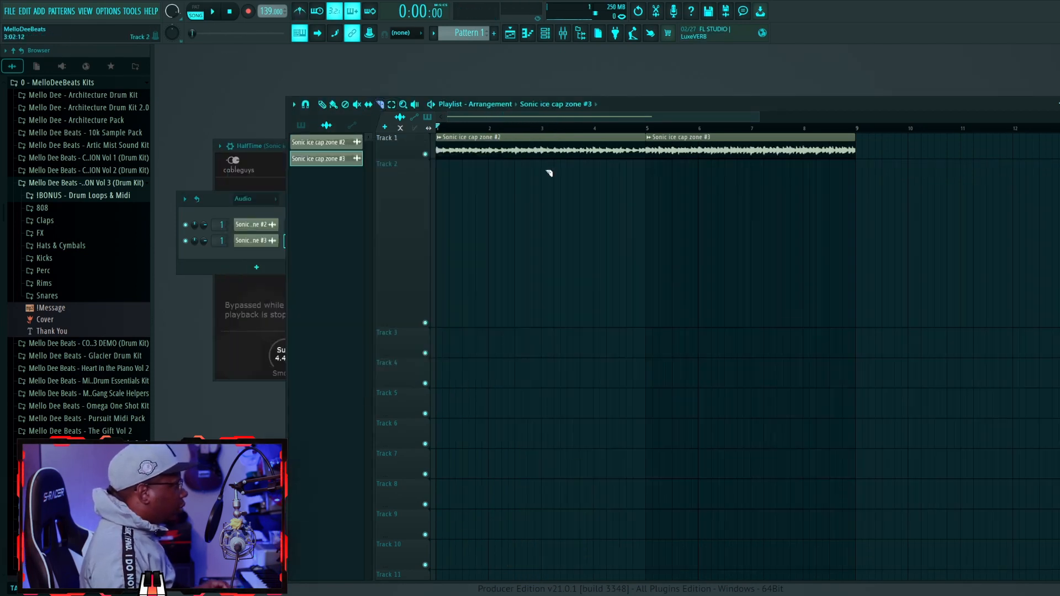
Step: Set snapping to Cell and duplicate the Sonic #2 clip ahead of #3 on Track 1
left_click(404, 33)
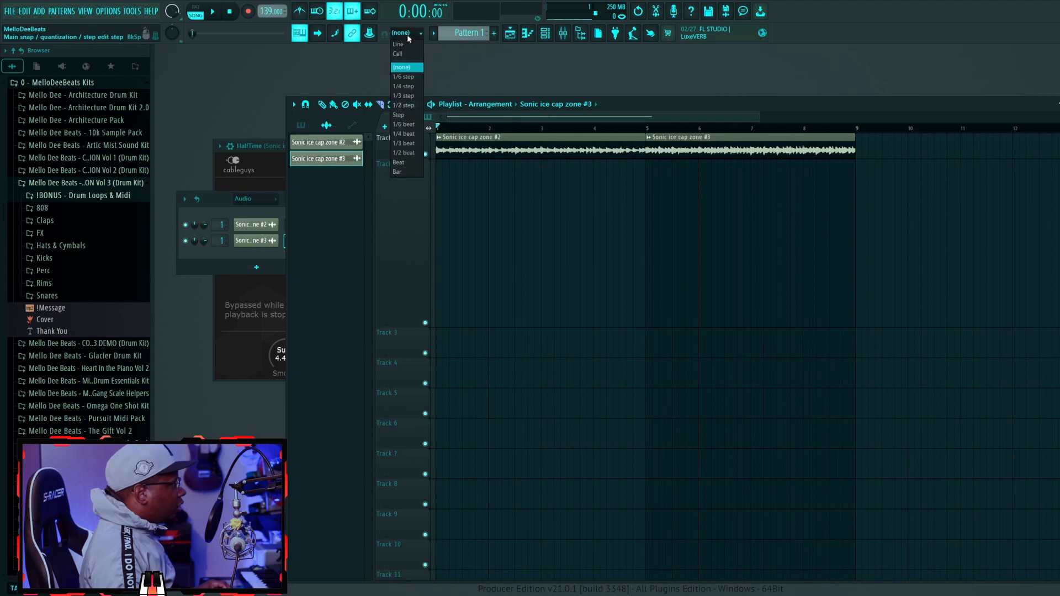
left_click(398, 53)
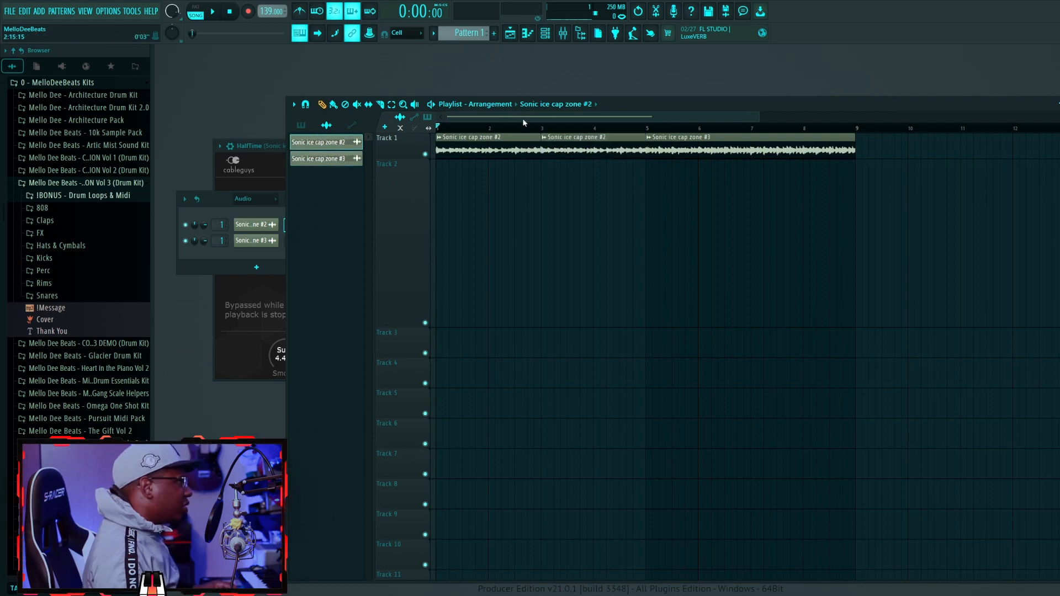
left_click(212, 12)
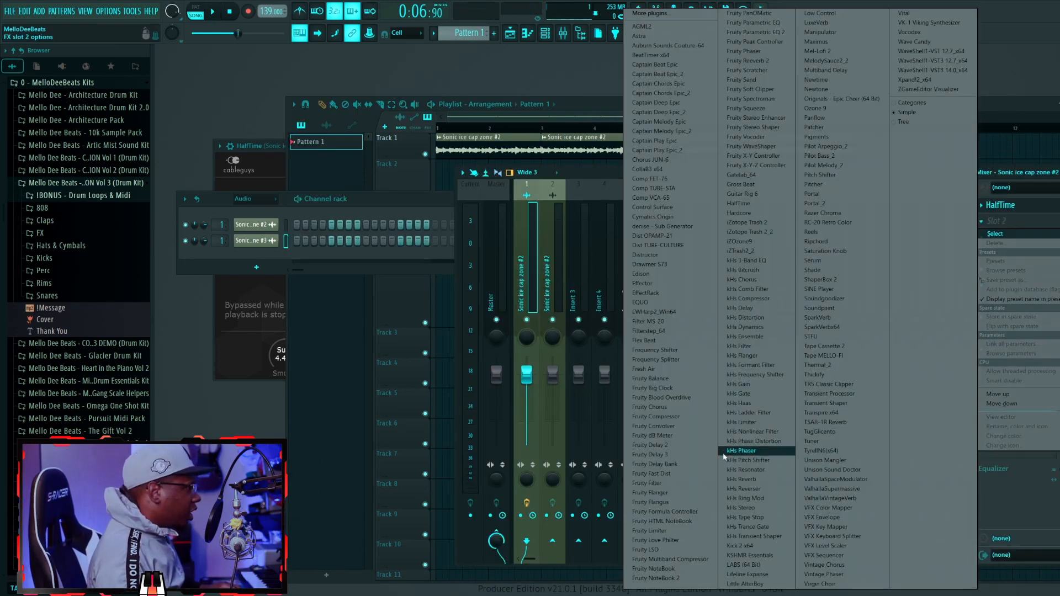
mouse_move(744, 337)
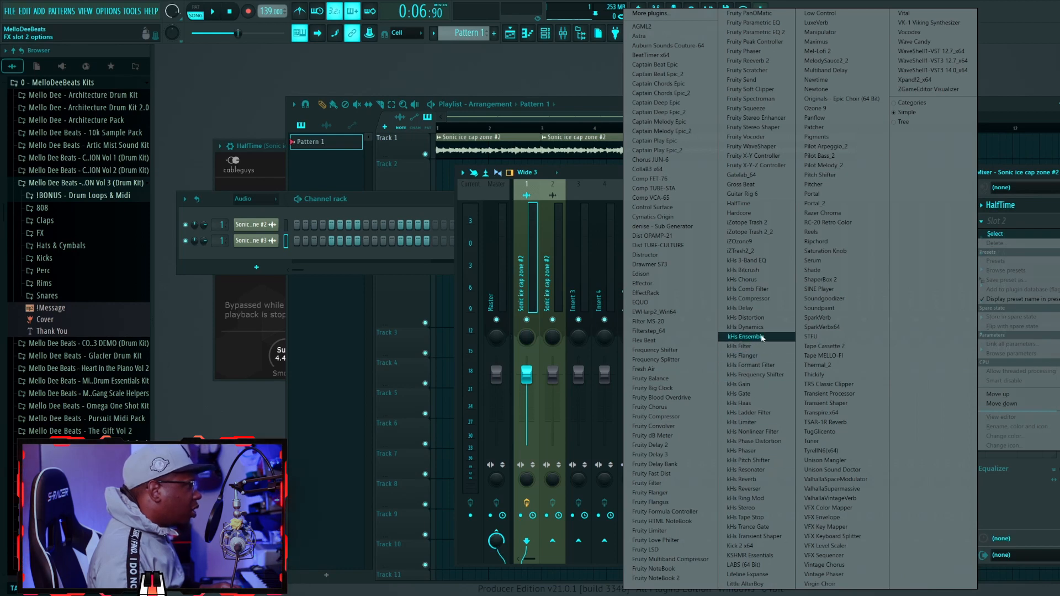
Step: Add kHs Ensemble to the sample's insert with 86% mix and 3 voices
left_click(743, 337)
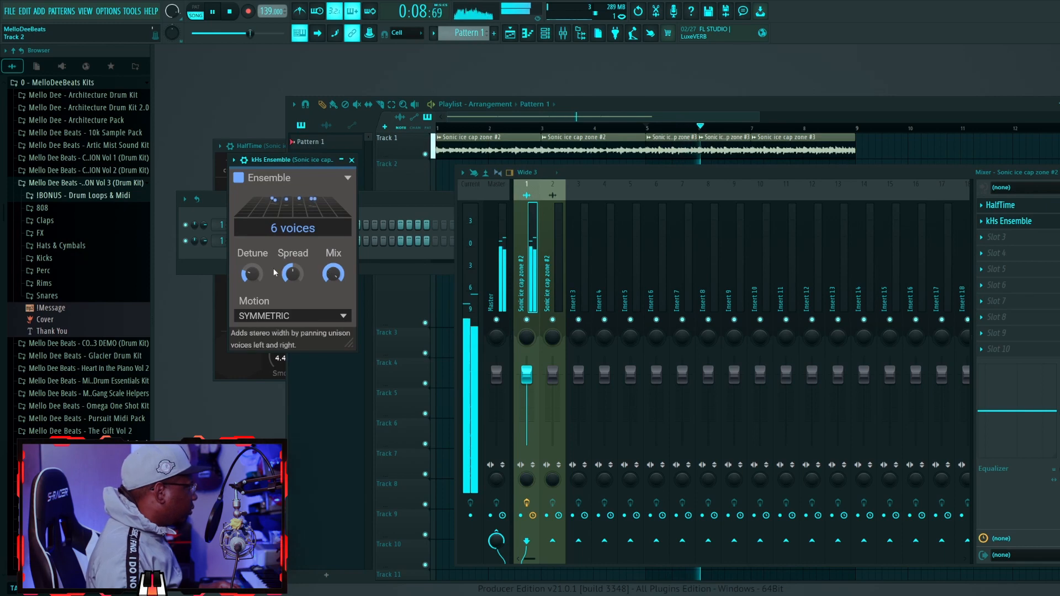
left_click_drag(332, 272, 332, 267)
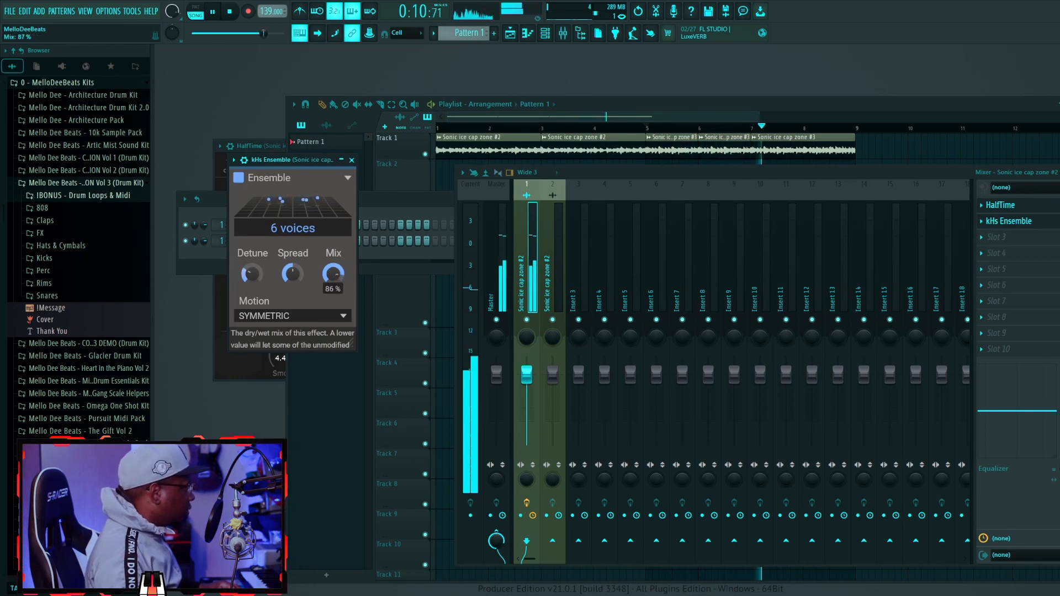
left_click_drag(331, 274, 332, 264)
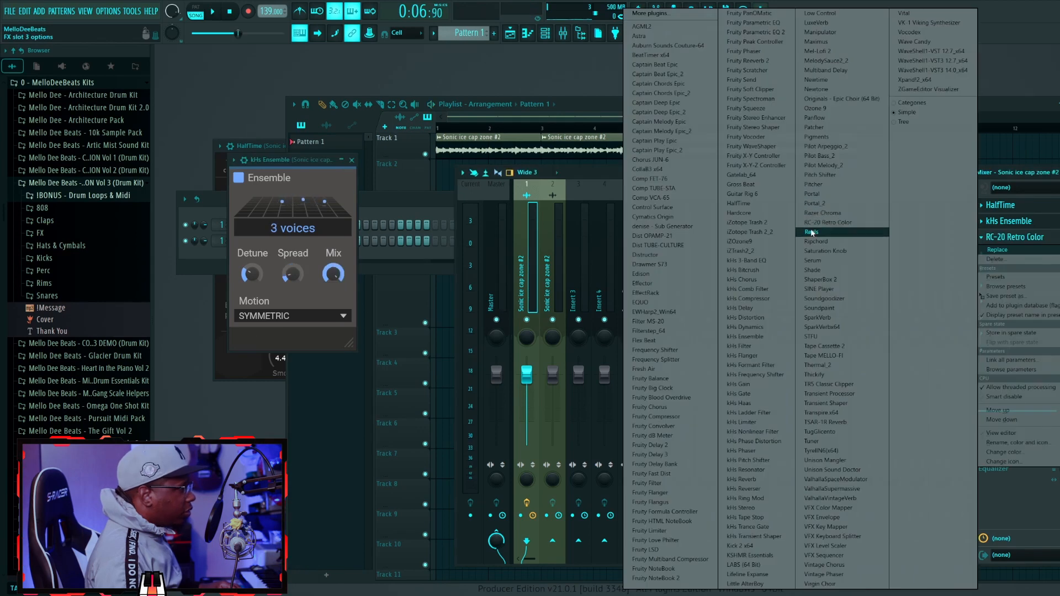
Step: Add Reels on the Excited Tape preset and kHs Filter with Q at 0.725
left_click(810, 234)
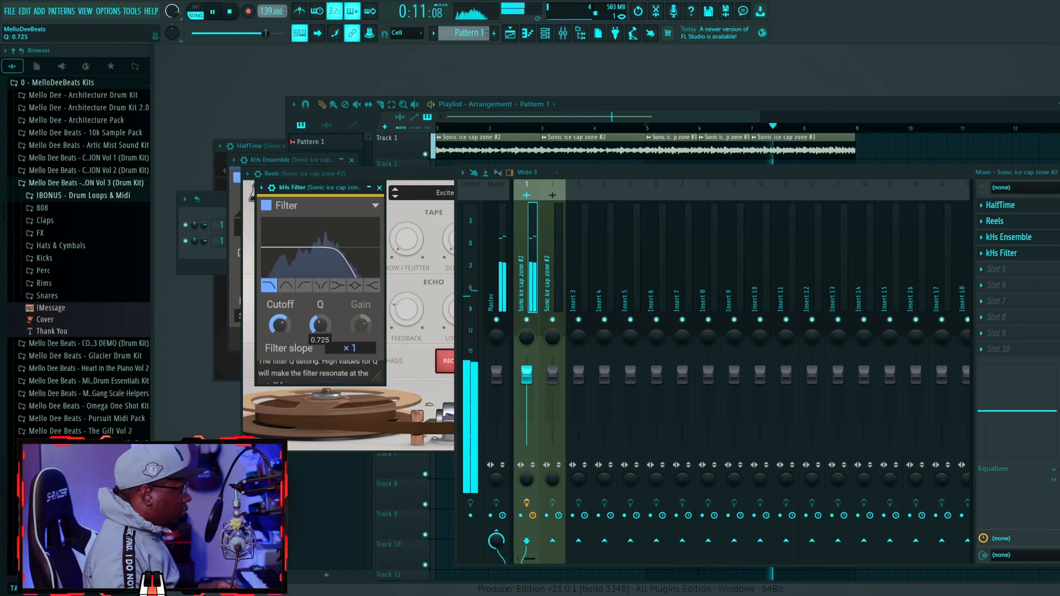
left_click_drag(278, 325, 278, 311)
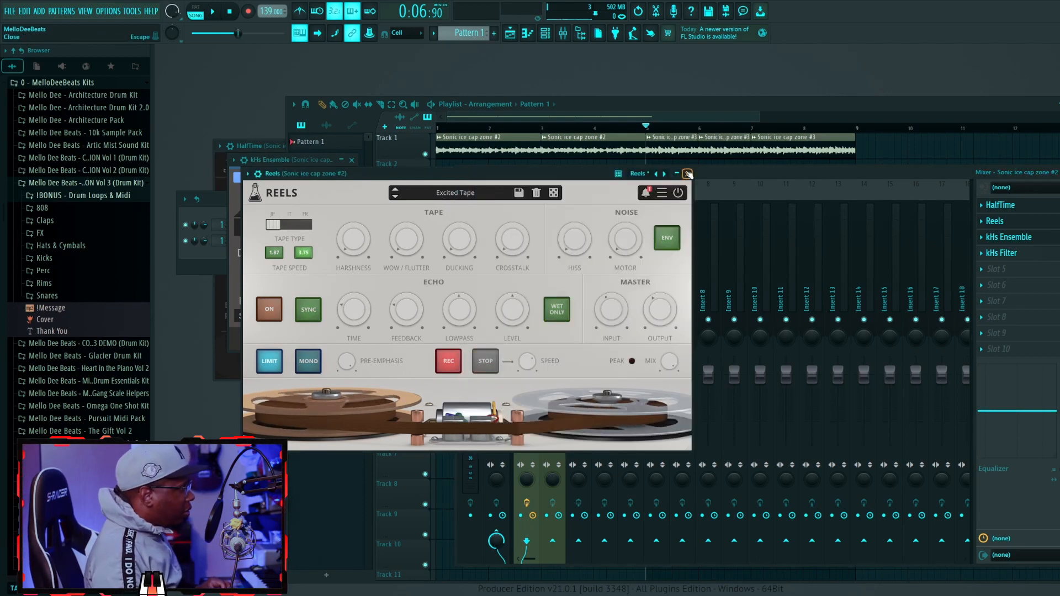
left_click(687, 174)
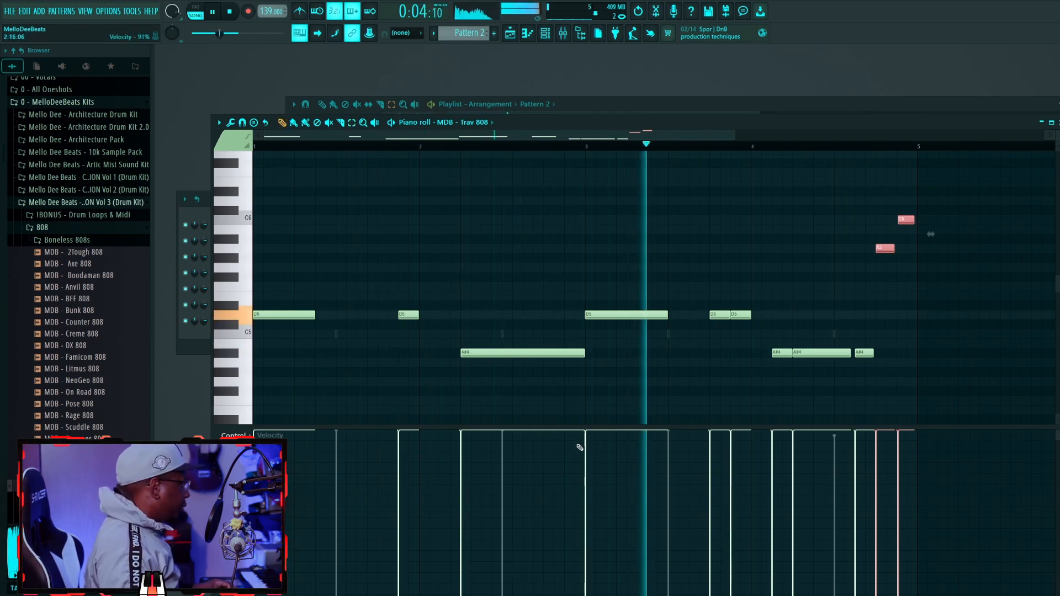
Step: Adjust an 808 note's velocity in the Trav 808 Piano Roll
left_click(73, 322)
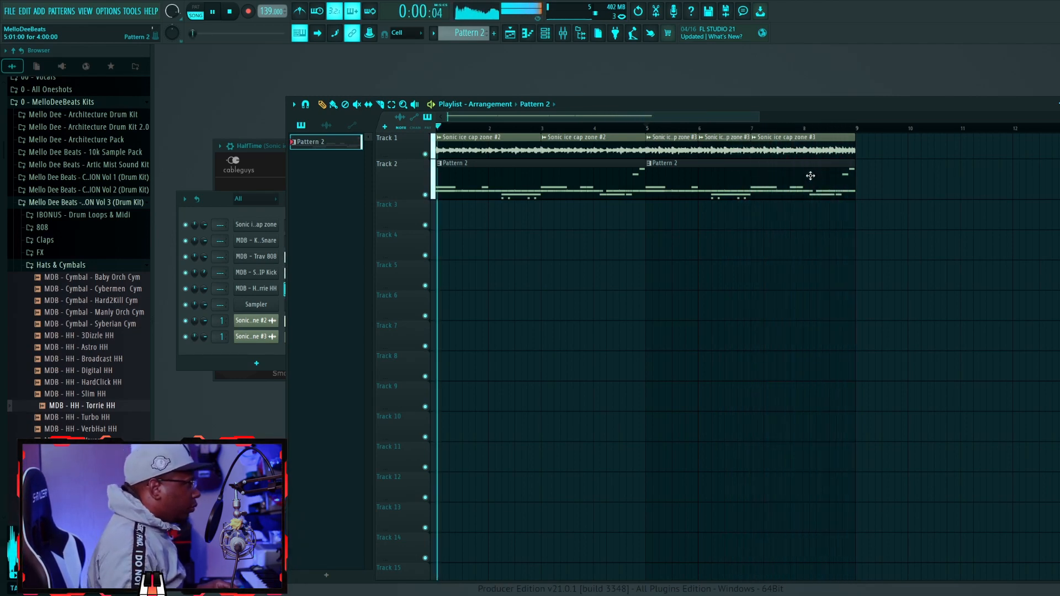
Step: Open the KewchieMan Snare pattern and place a snare note in the Piano Roll
left_click(212, 12)
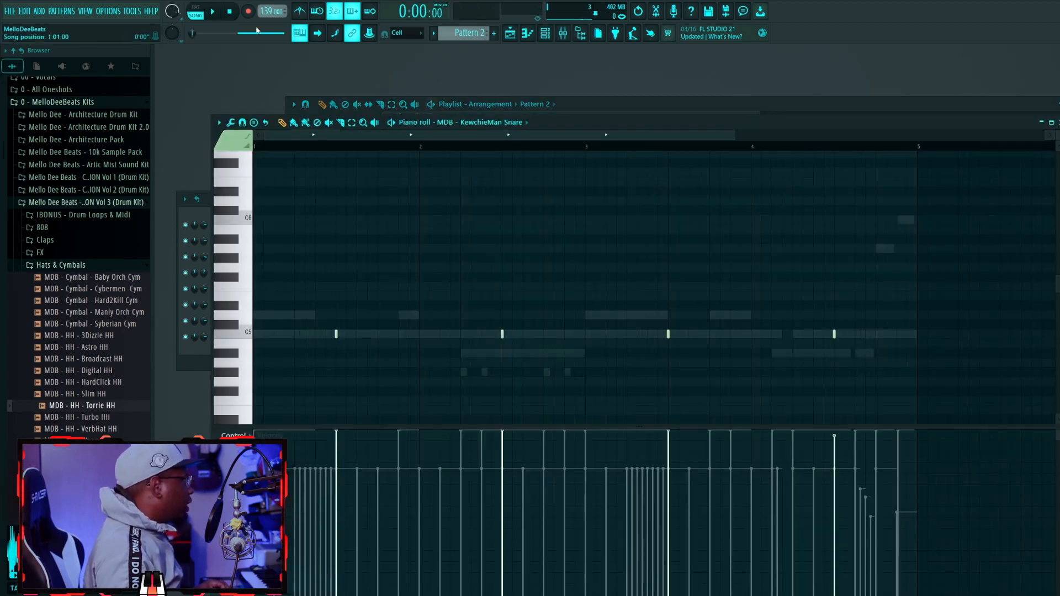
left_click(60, 11)
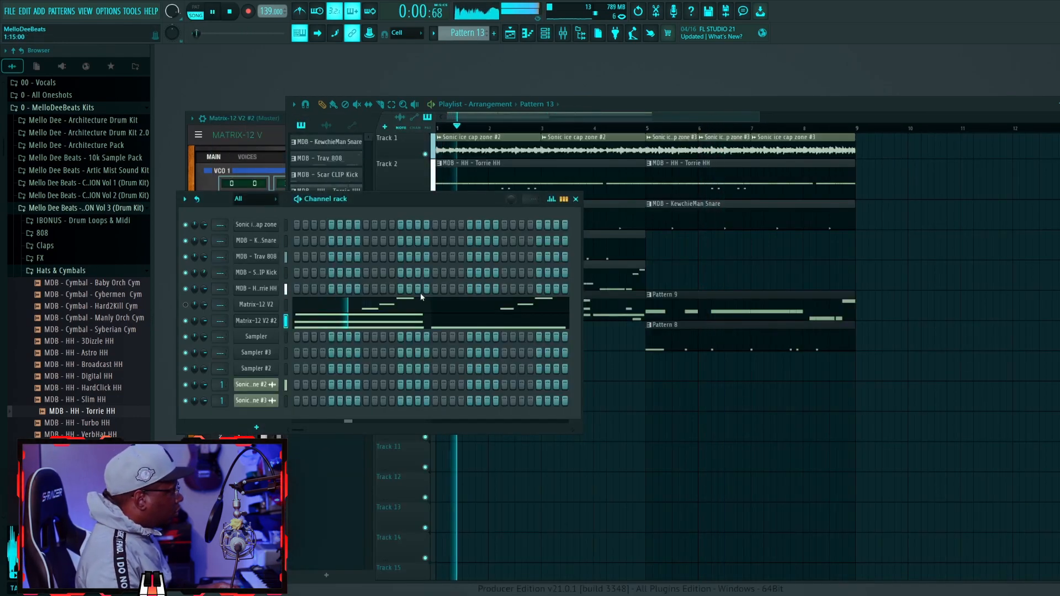
Step: Open the first Matrix-12 V2 synth and load the S&H Hold It preset
left_click(212, 11)
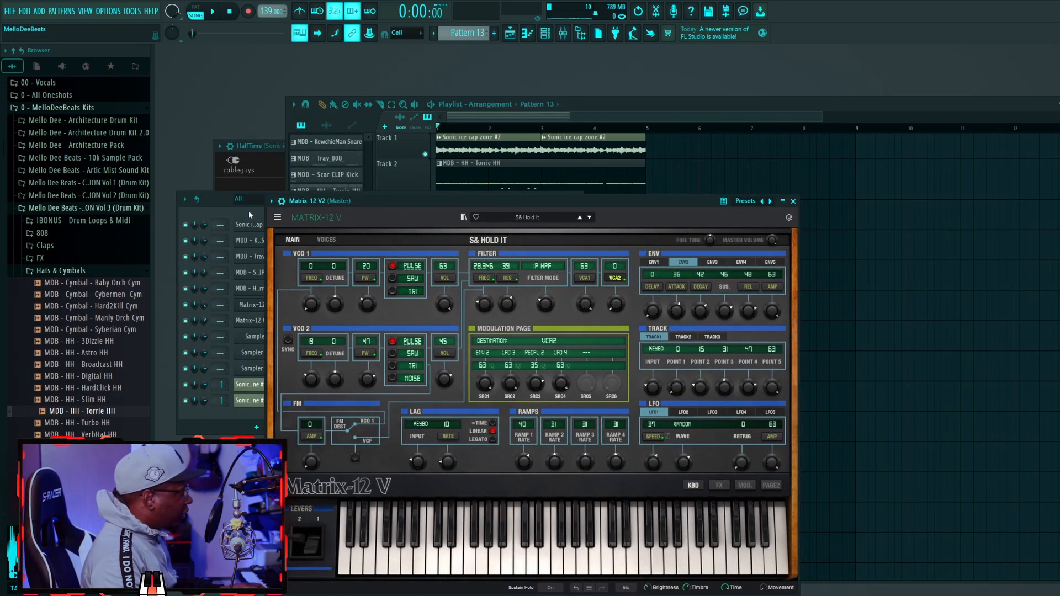
Step: Give Matrix-12 V2 #3 the M Uni Poly preset, play the beat, and pick UVI's Very Soft Keys
left_click(601, 231)
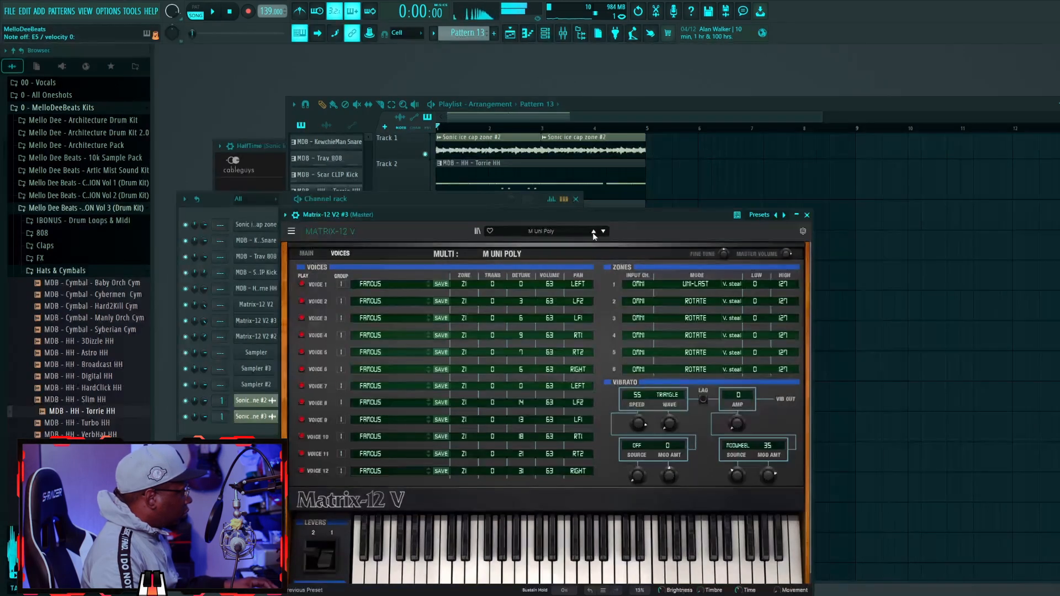
left_click(212, 12)
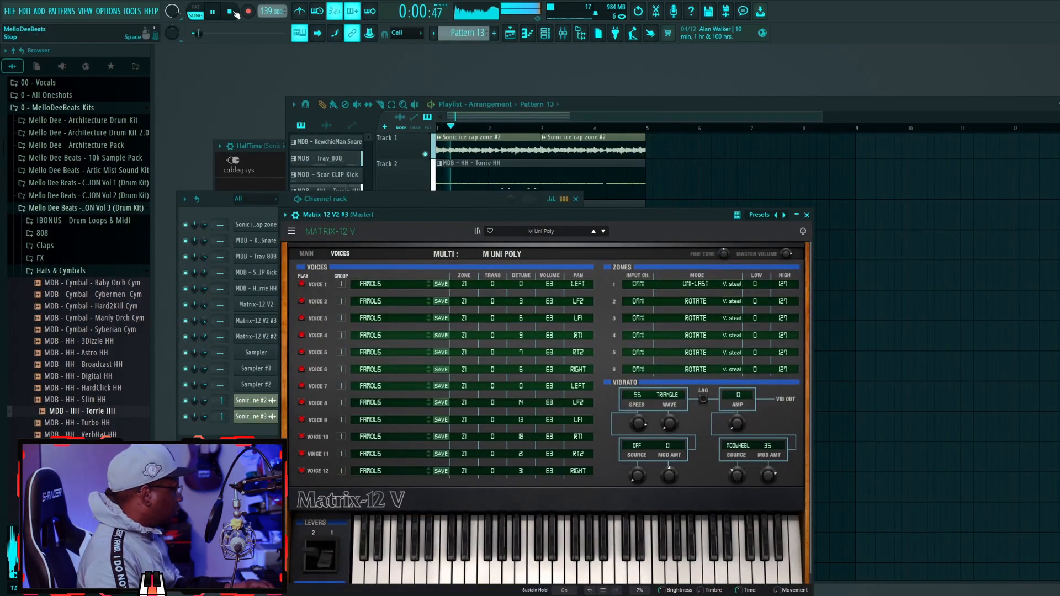
left_click(212, 11)
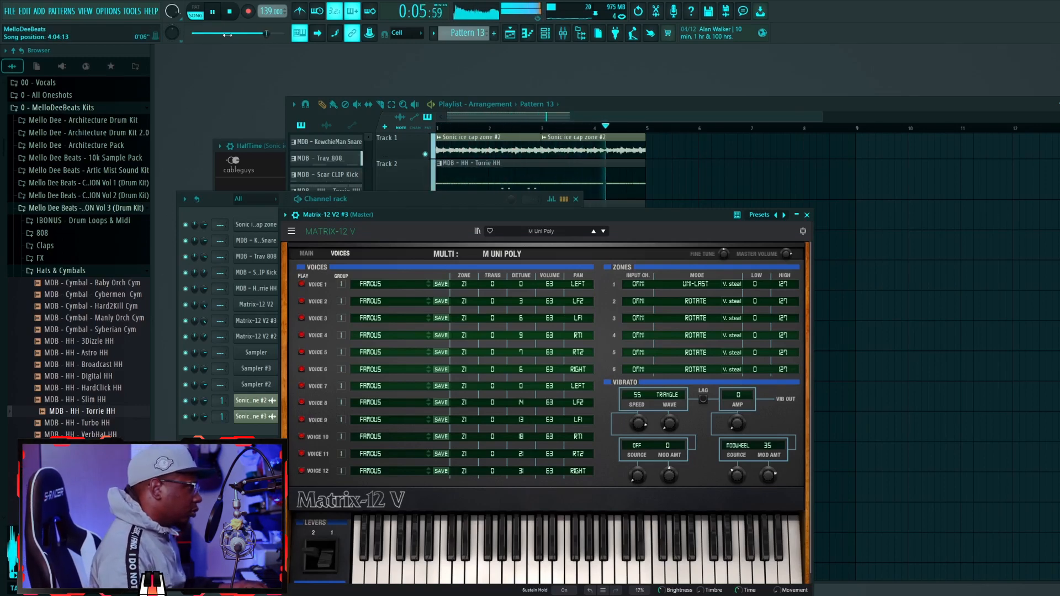
left_click(248, 12)
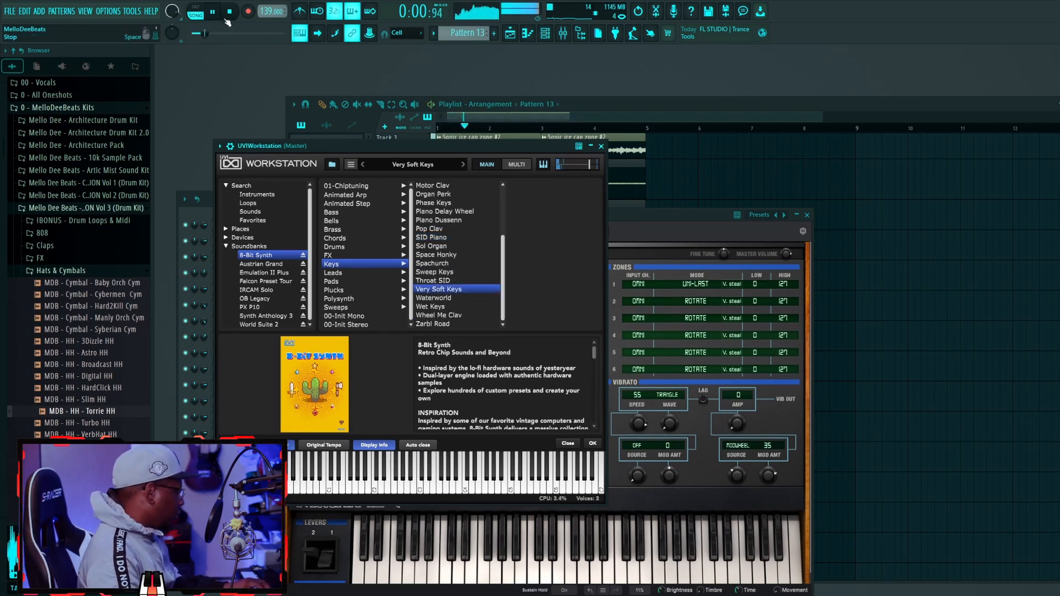
Step: Put ValhallaSpaceModulator and Supermassive (StringAmbience preset) on the Matrix-12 #3 insert
left_click(247, 11)
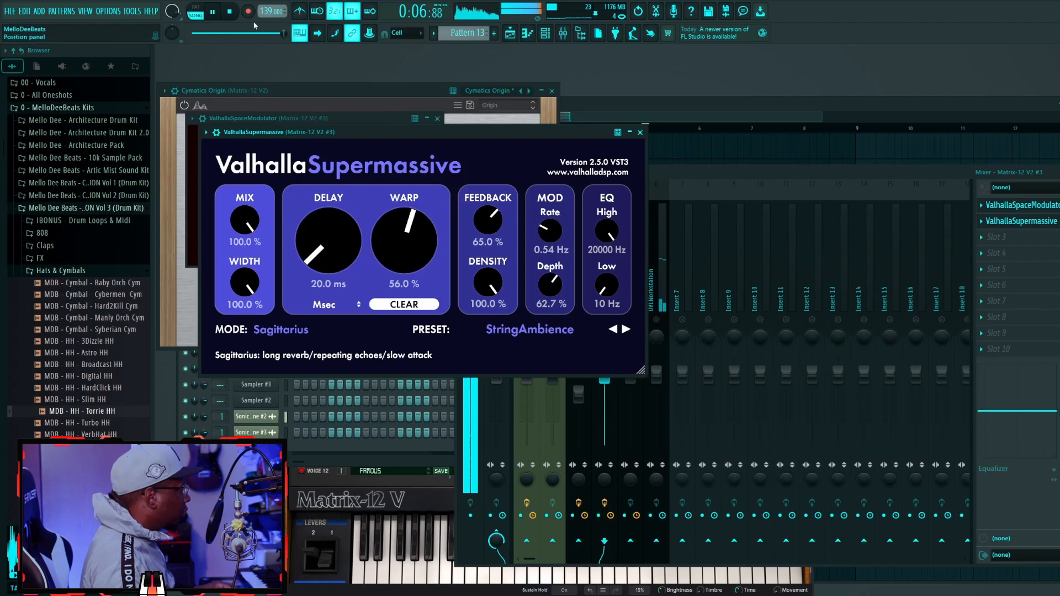
Step: Lower the ValhallaSupermassive MIX knob to 32.5%
left_click_drag(243, 220, 243, 229)
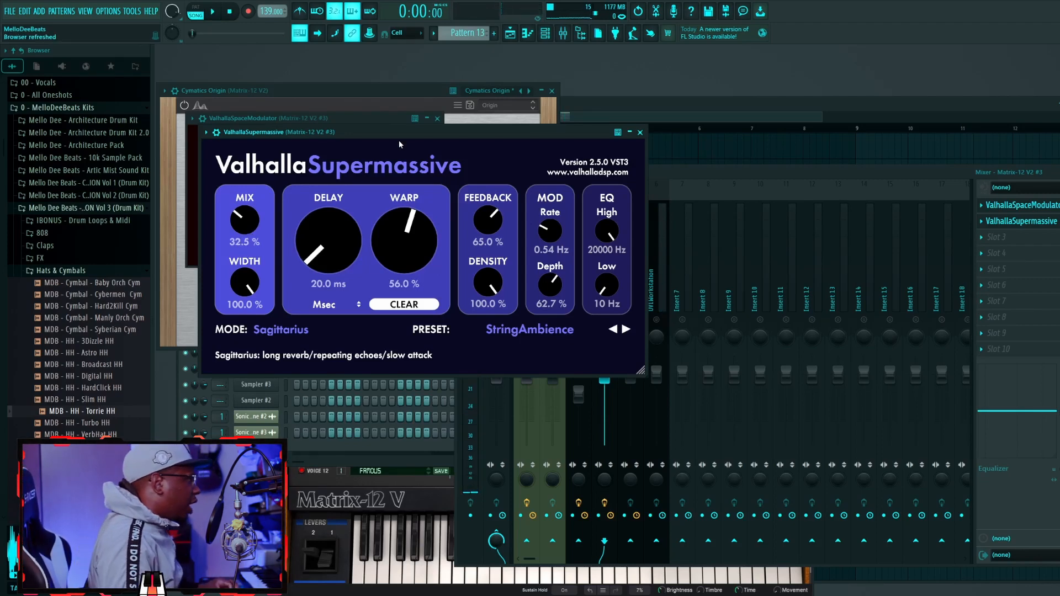
left_click(529, 329)
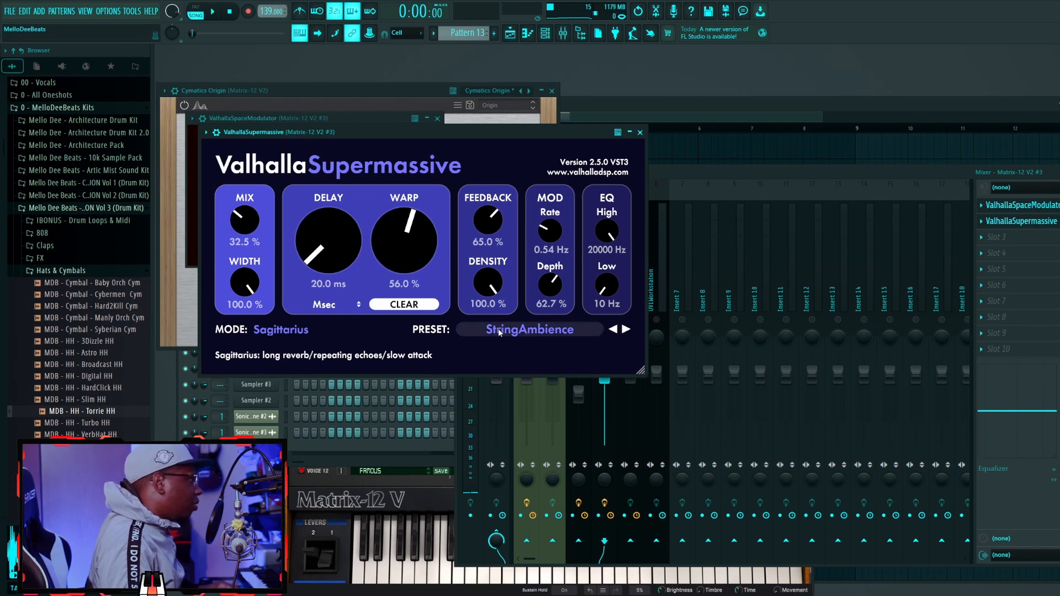